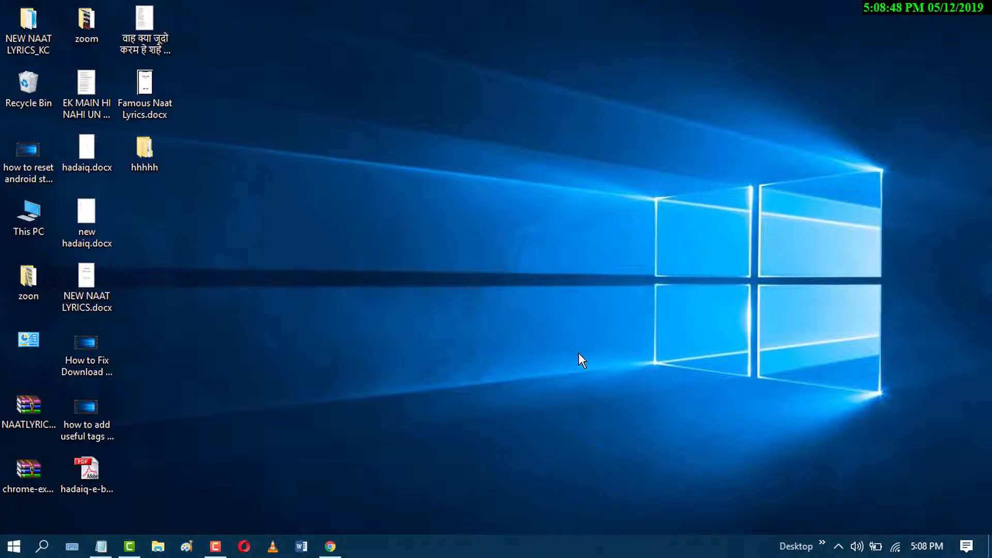
mouse_move(342, 474)
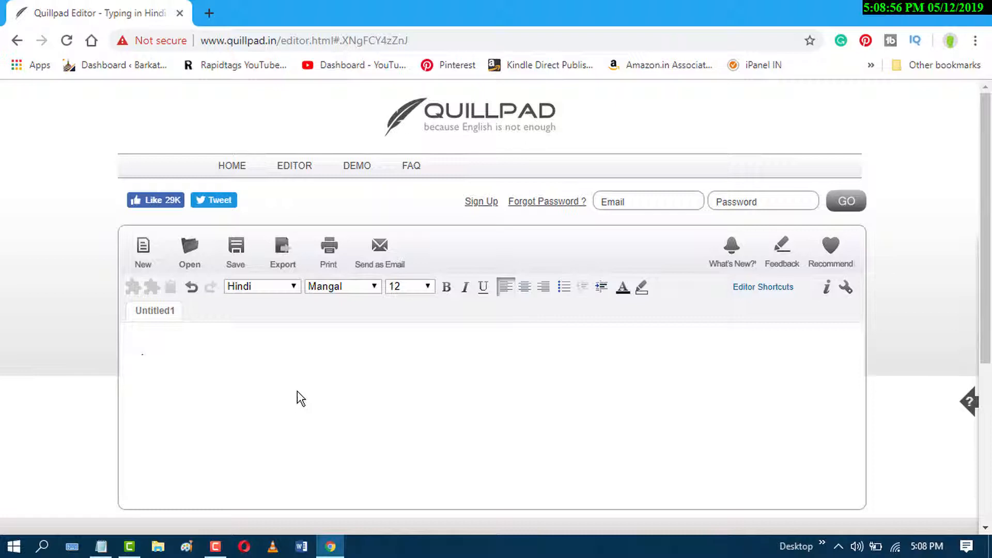
mouse_move(344, 423)
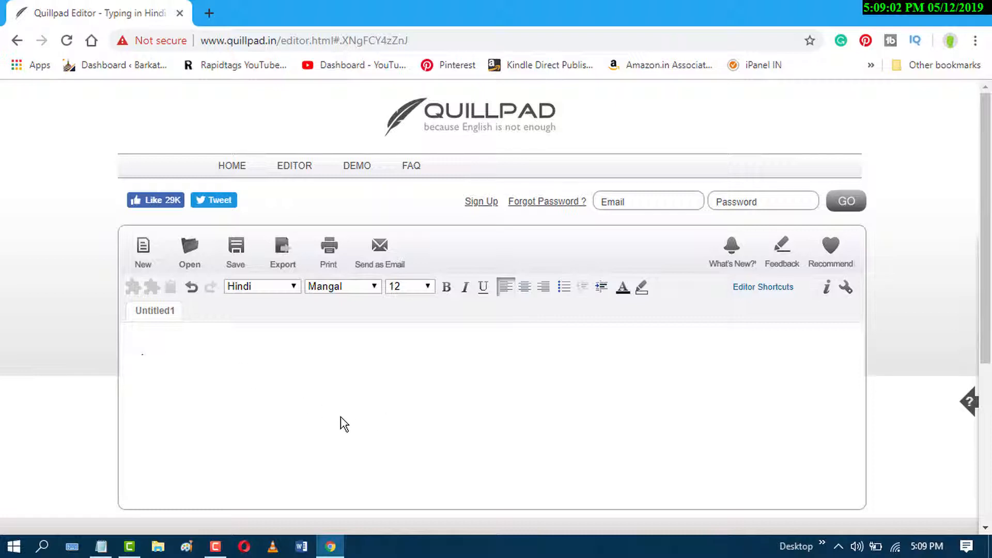
Type 'he' in the empty Untitled1 document to produce its Hindi Devanagari word with suggestions
click(144, 352)
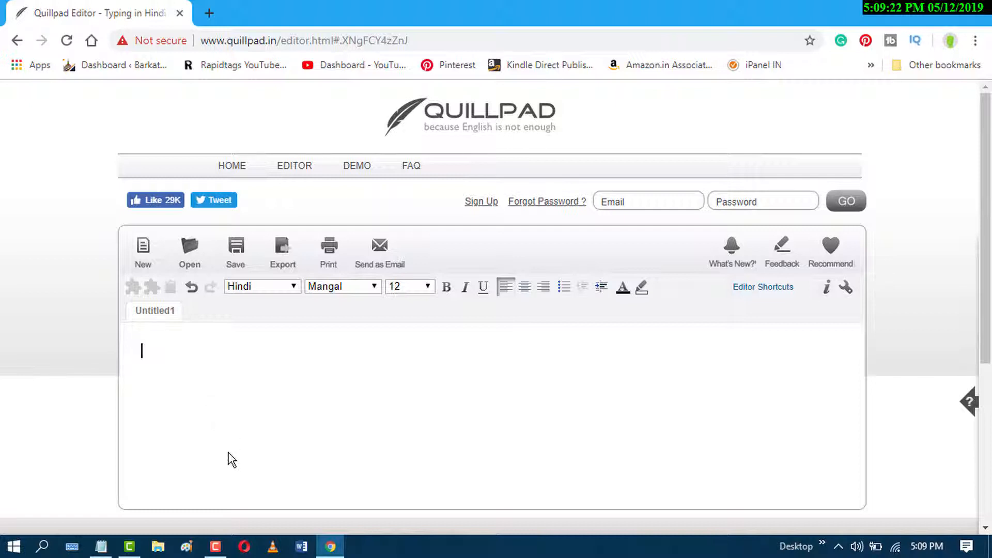
text(he)
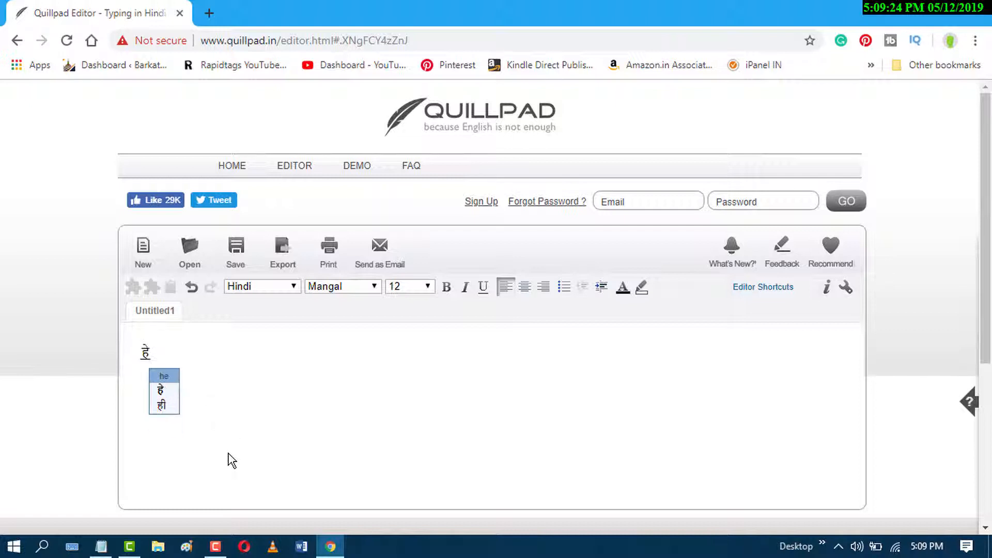